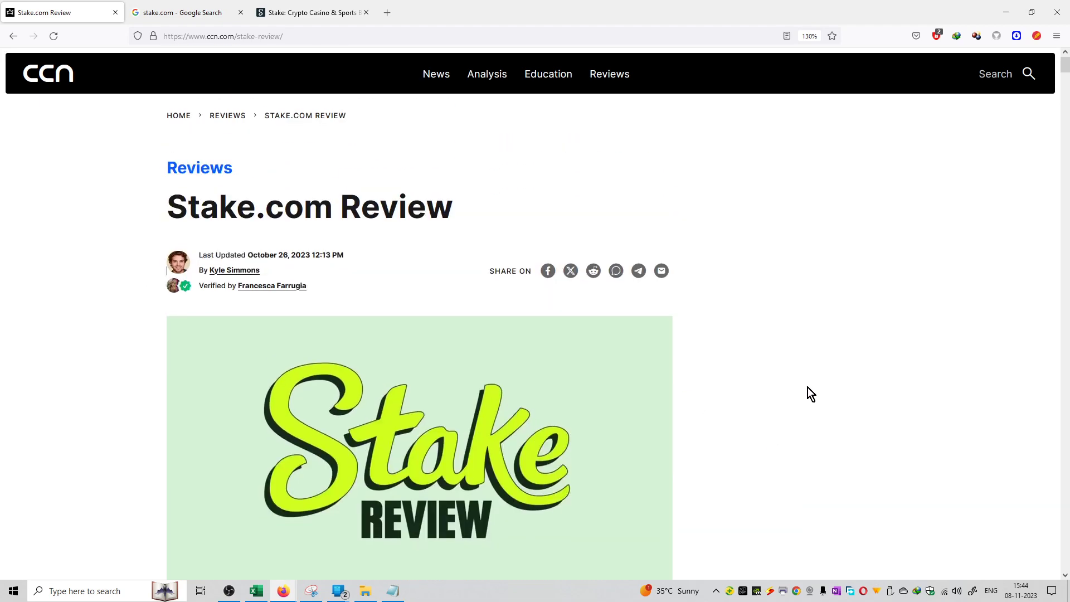
{"action": "scroll", "scroll_direction": "down", "scroll_amount": 3}
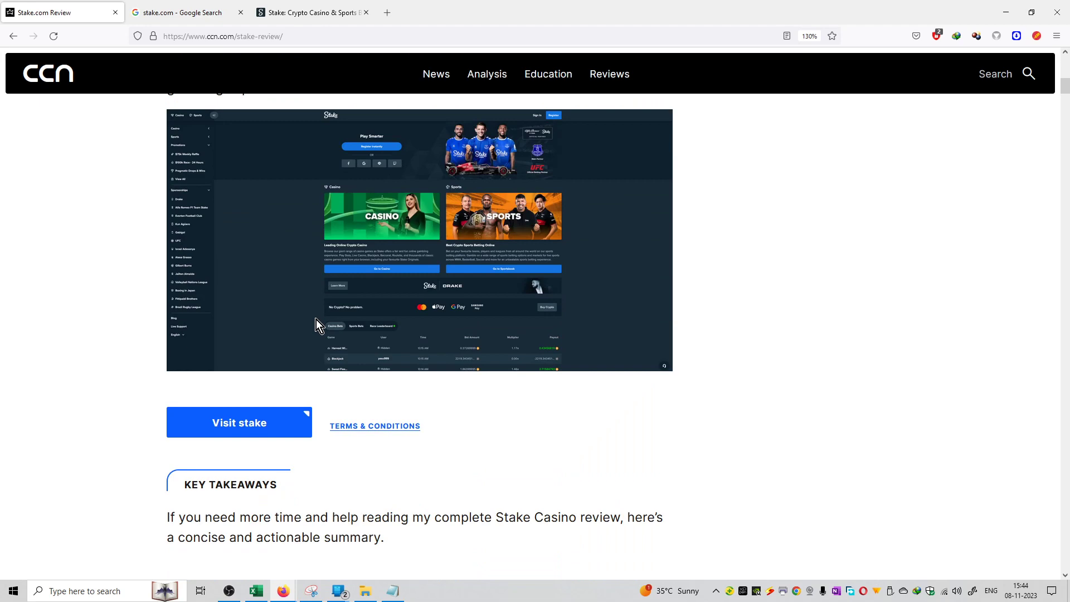
{"action": "mouse_move", "coordinate": [263, 435]}
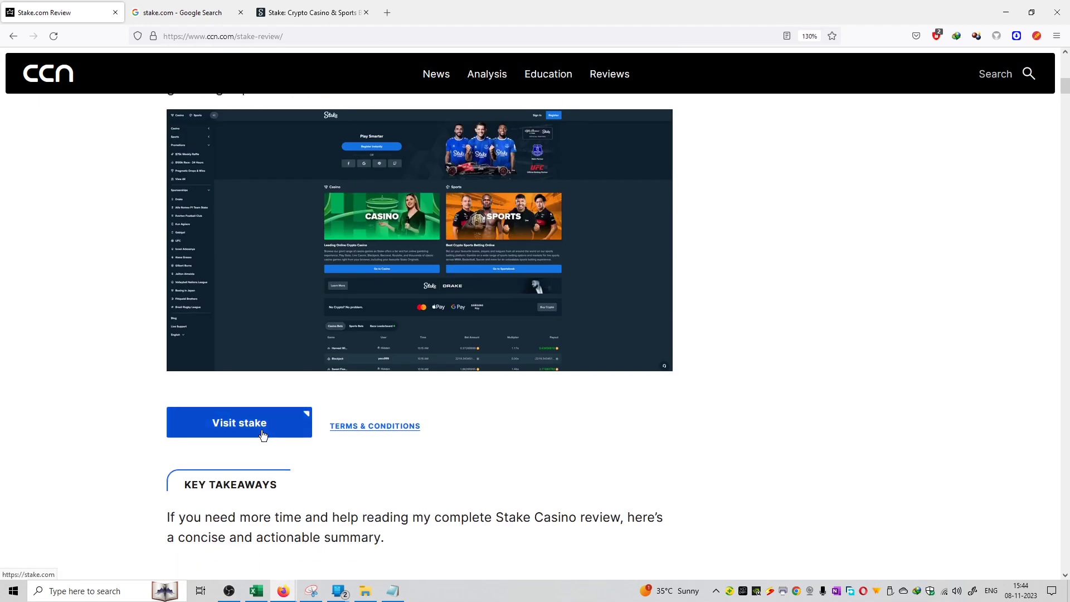
{"action": "scroll", "scroll_direction": "down", "scroll_amount": 3}
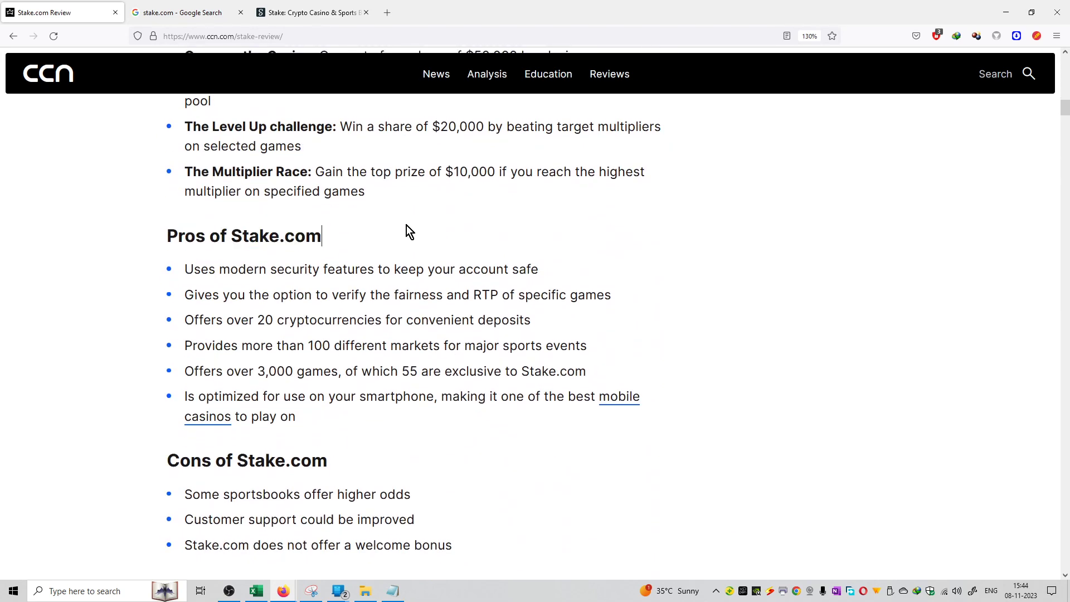
{"action": "mouse_move", "coordinate": [403, 285]}
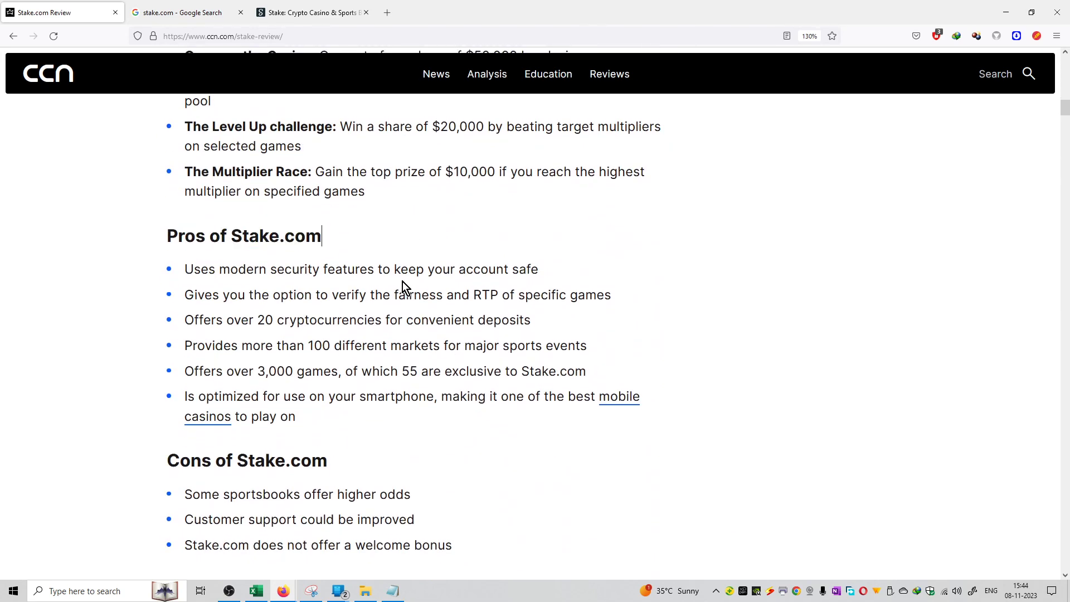
{"action": "left_click_drag", "start_coordinate": [184, 294], "coordinate": [271, 294]}
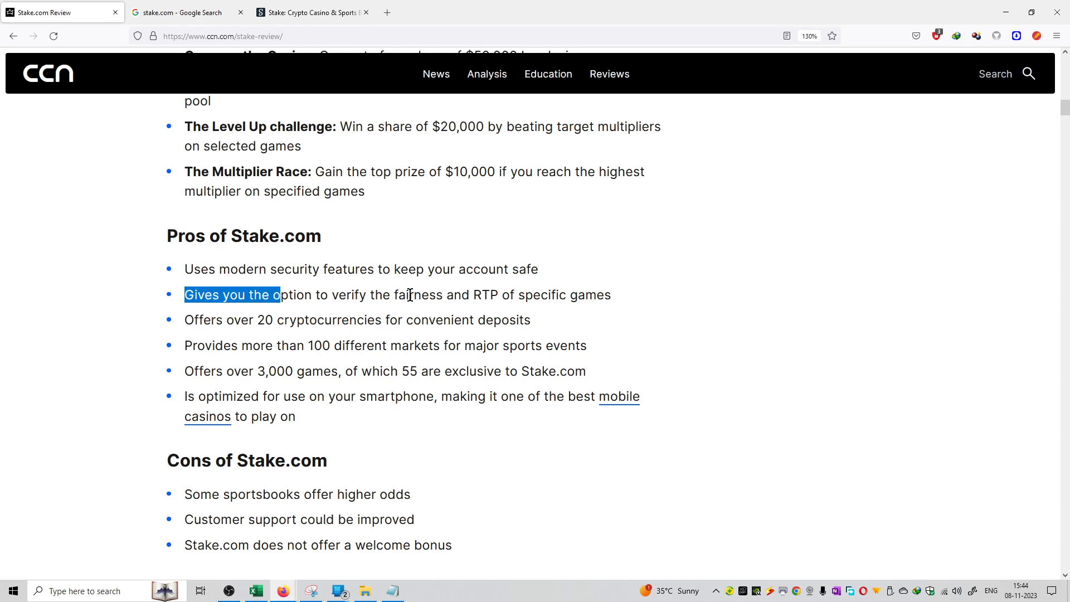
{"action": "mouse_move", "coordinate": [523, 318]}
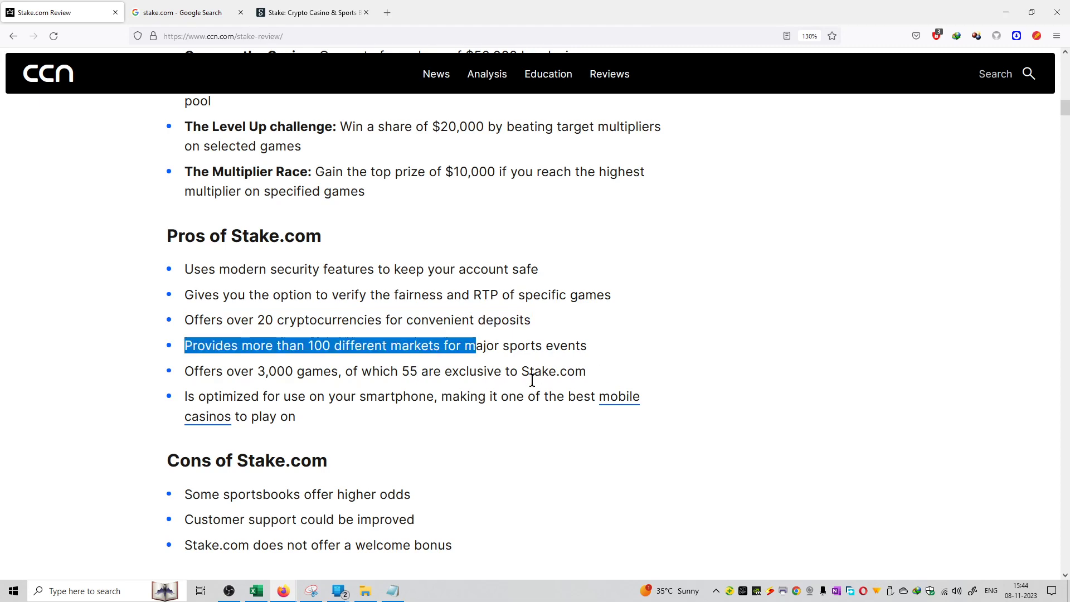
{"action": "scroll", "scroll_direction": "down", "scroll_amount": 3}
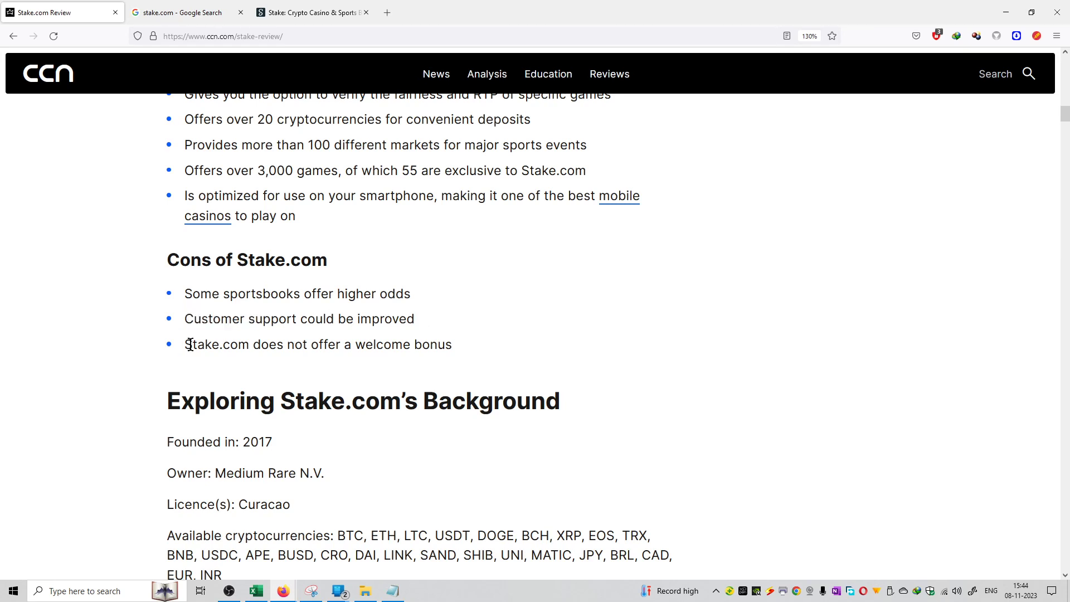
{"action": "scroll", "scroll_direction": "down", "scroll_amount": 3}
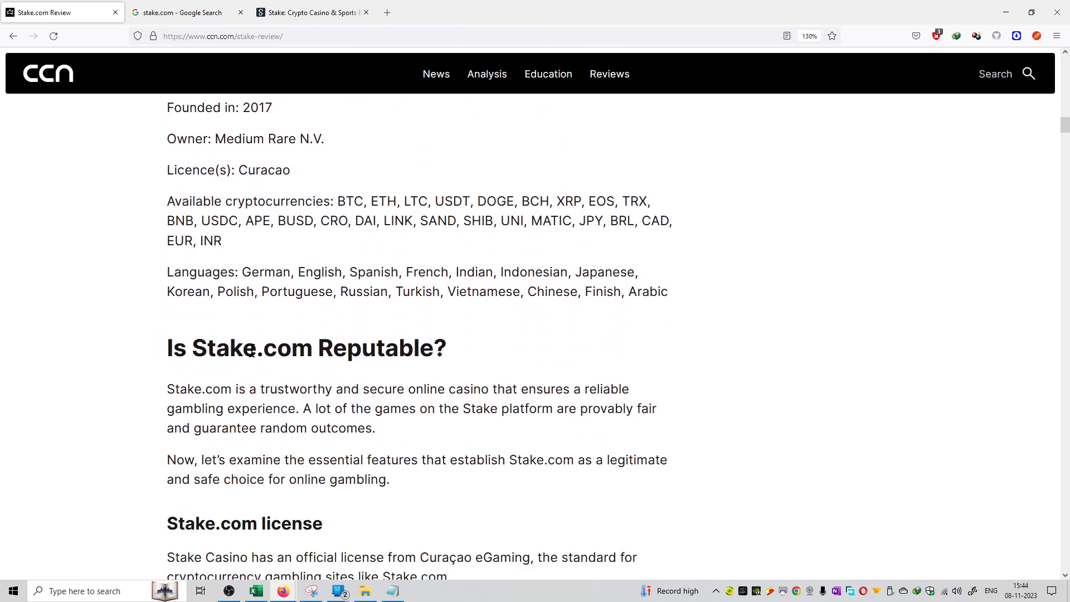
{"action": "left_click_drag", "start_coordinate": [336, 200], "coordinate": [220, 241]}
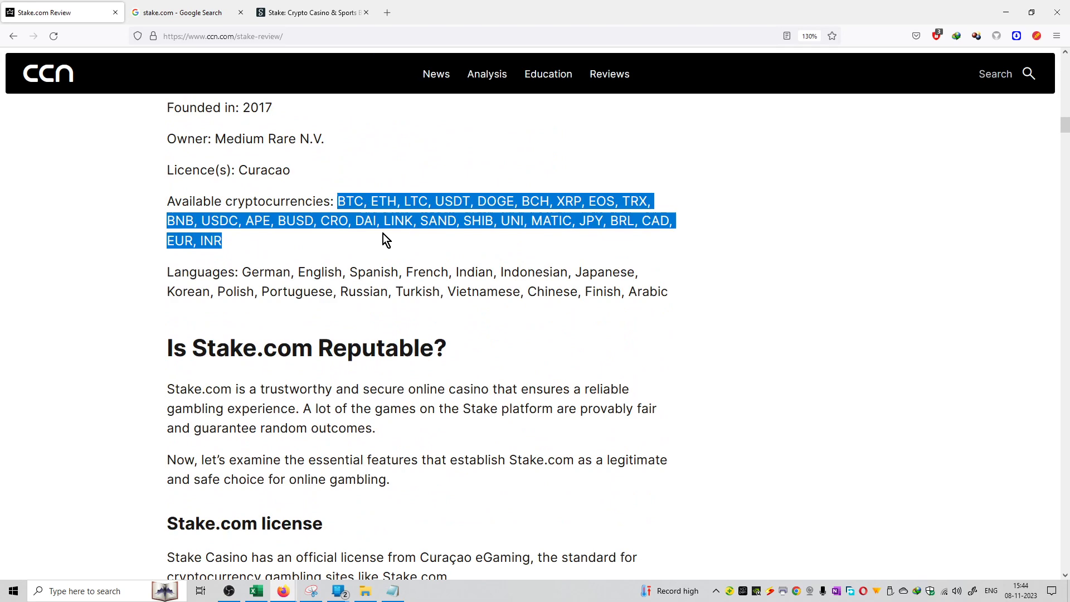
{"action": "left_click", "coordinate": [497, 330]}
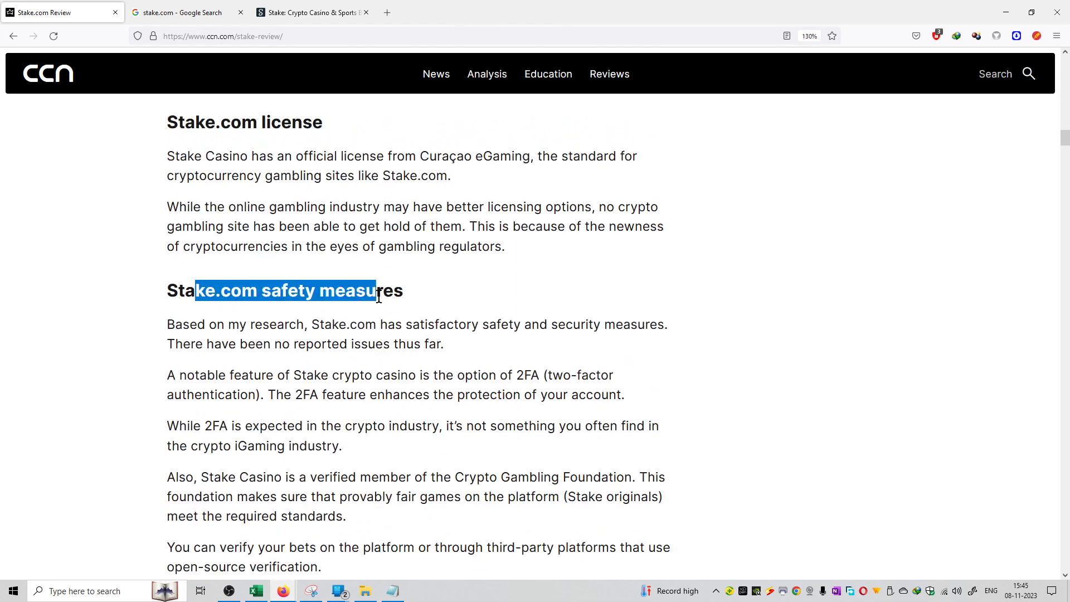
{"action": "scroll", "scroll_direction": "down", "scroll_amount": 3}
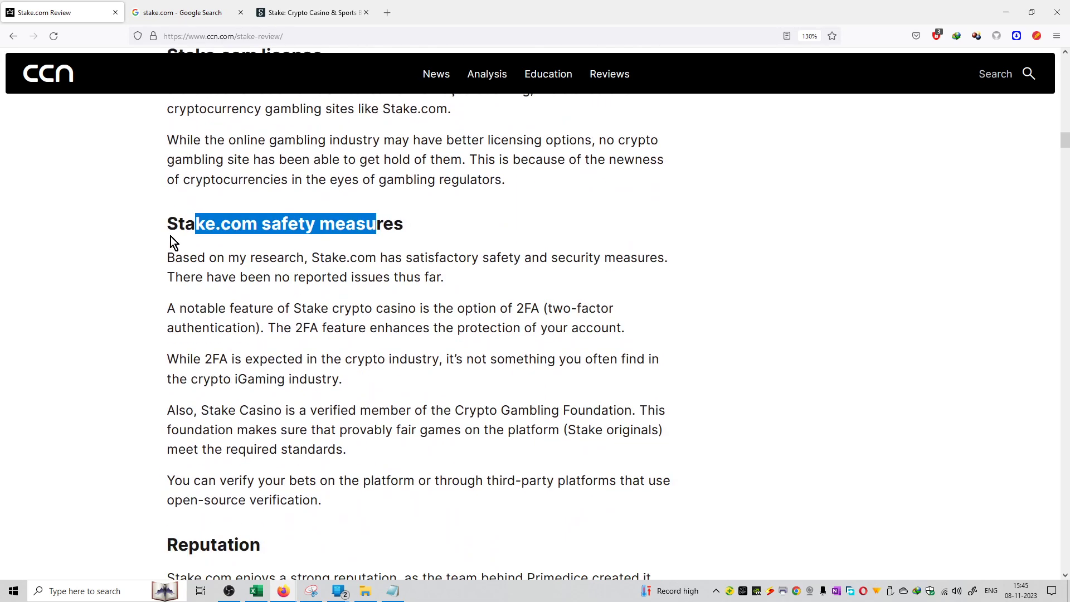
{"action": "scroll", "scroll_direction": "down", "scroll_amount": 3}
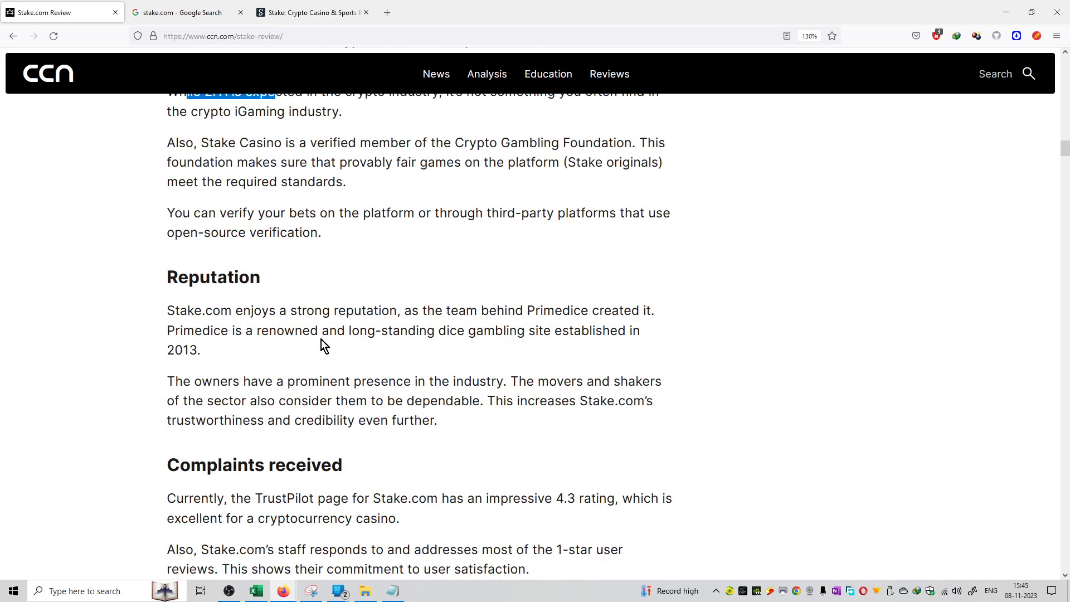
{"action": "scroll", "scroll_direction": "down", "scroll_amount": 3}
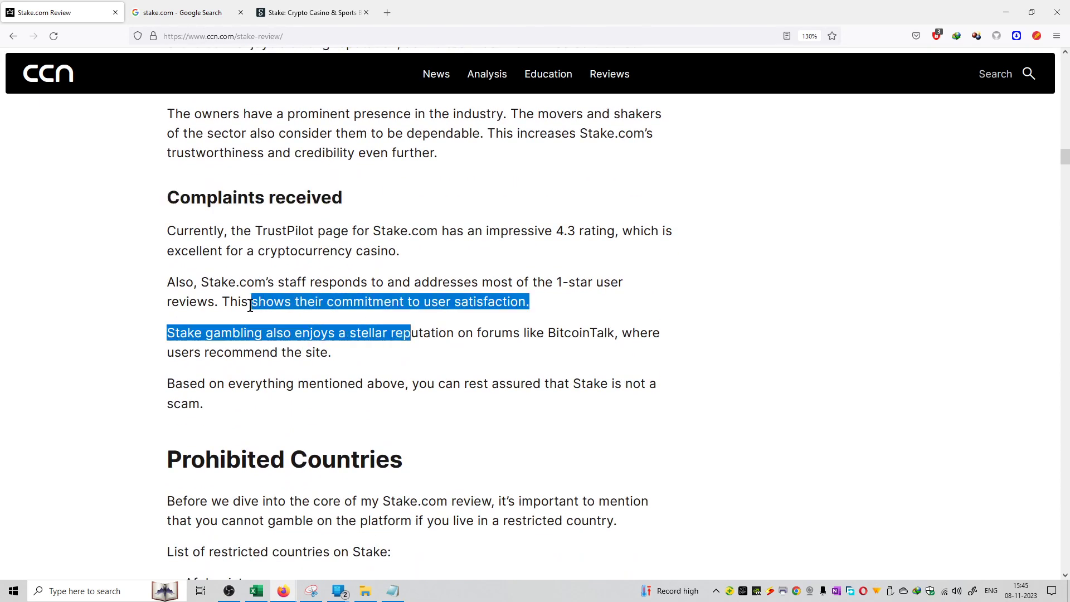
{"action": "scroll", "scroll_direction": "down", "scroll_amount": 3}
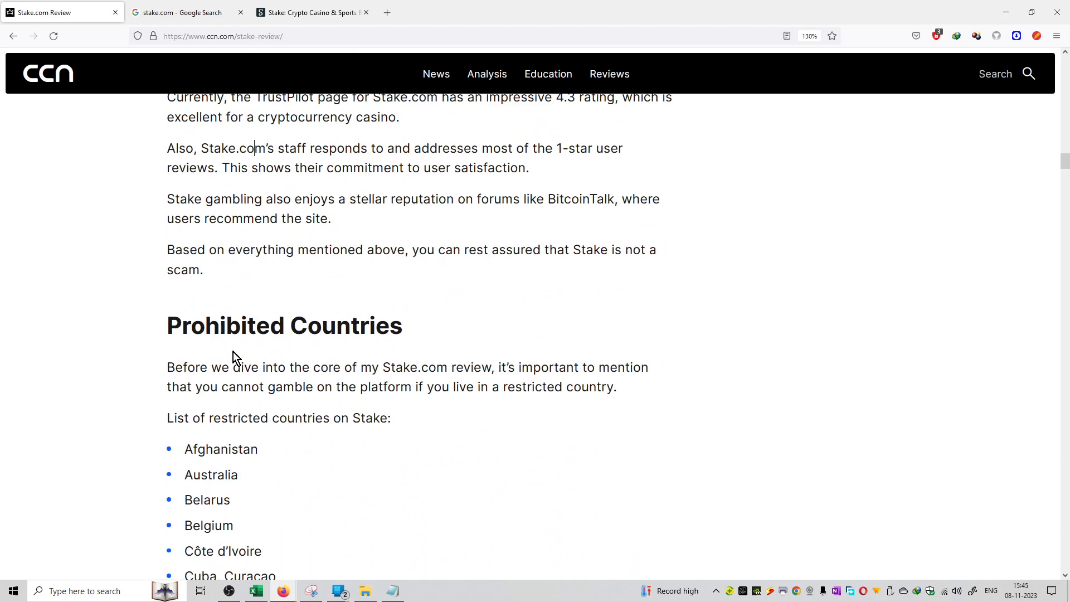
{"action": "scroll", "scroll_direction": "down", "scroll_amount": 3}
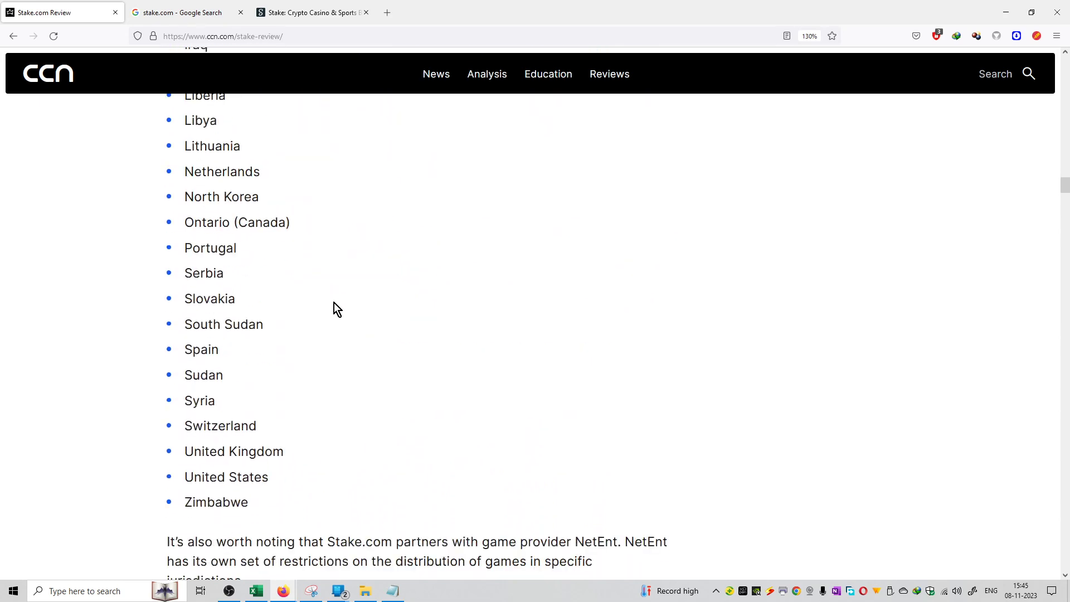
{"action": "scroll", "scroll_direction": "down", "scroll_amount": 3}
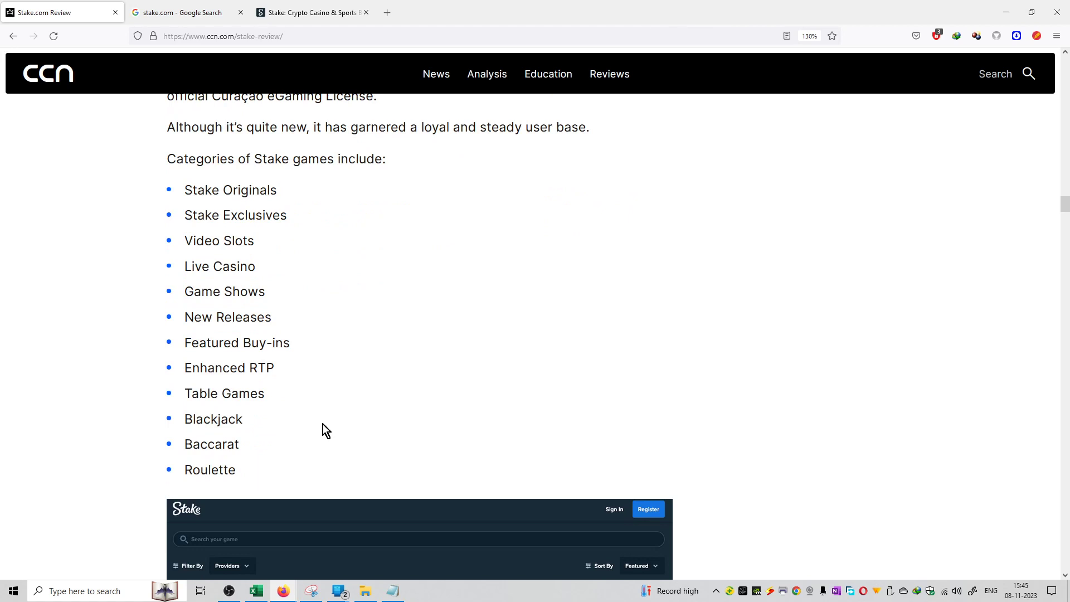
{"action": "left_click_drag", "start_coordinate": [198, 190], "coordinate": [277, 189]}
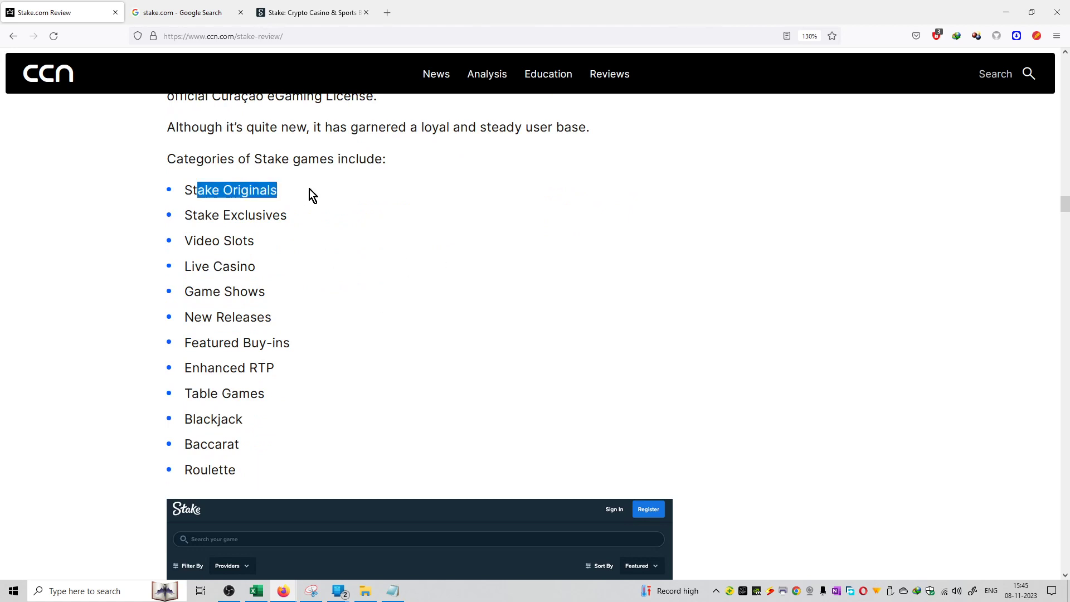
{"action": "double_click", "coordinate": [234, 215]}
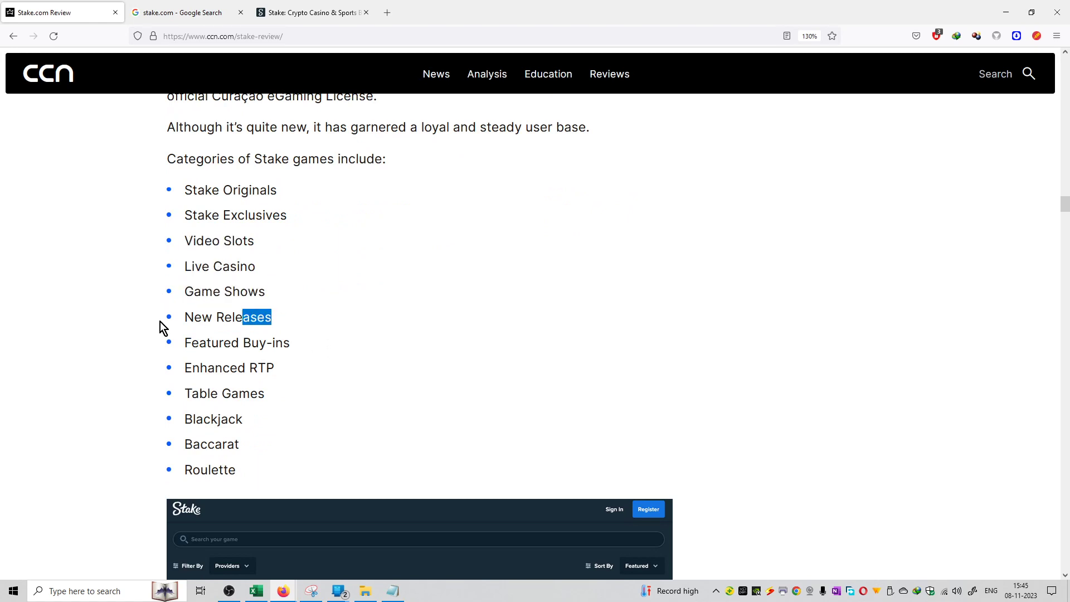
{"action": "double_click", "coordinate": [216, 368]}
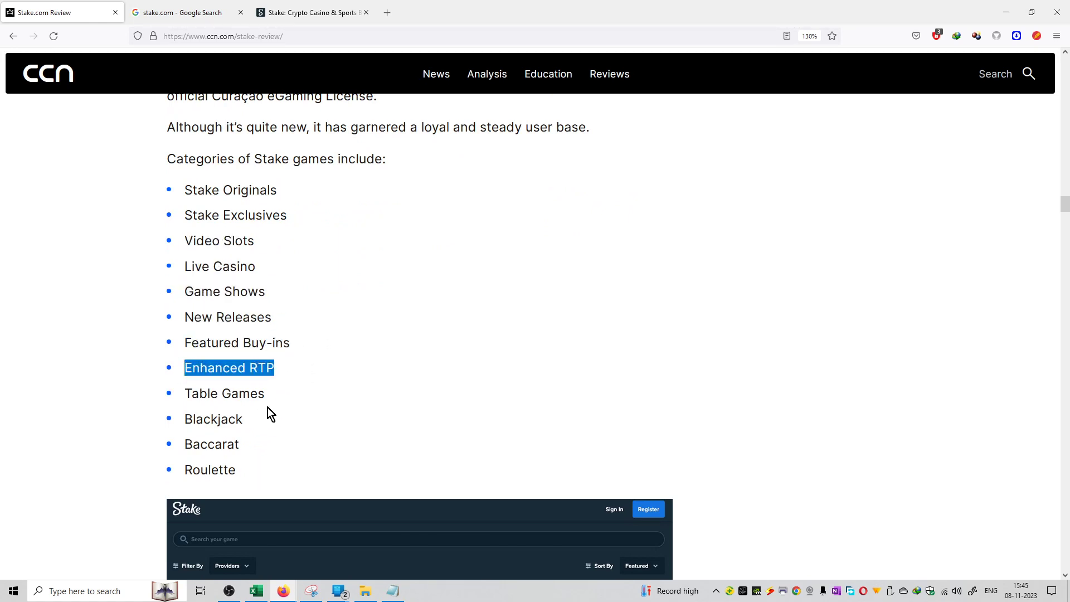
{"action": "scroll", "scroll_direction": "down", "scroll_amount": 3}
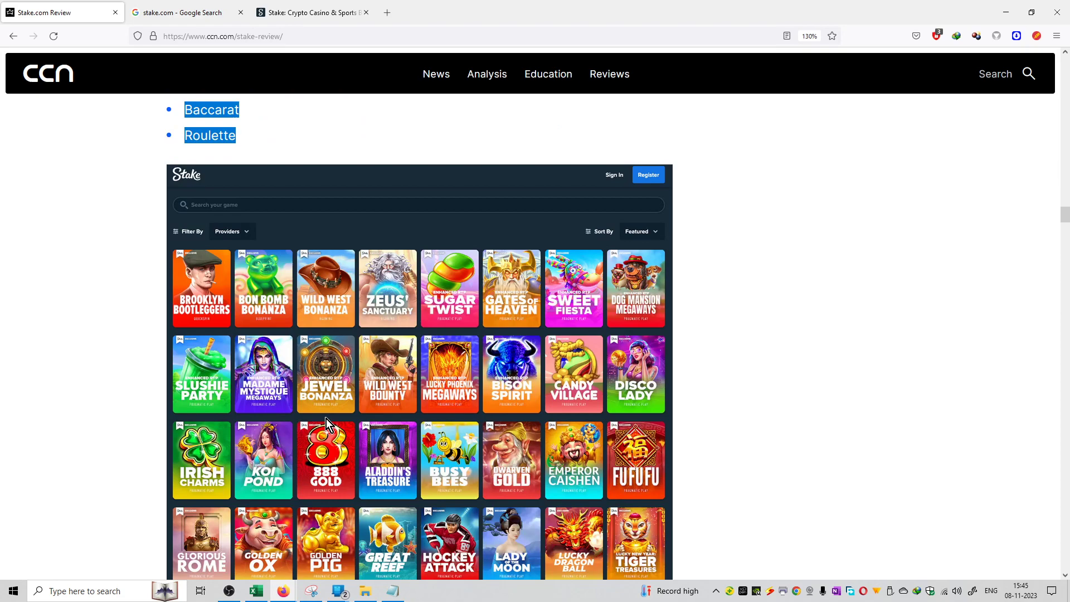
{"action": "mouse_move", "coordinate": [465, 430]}
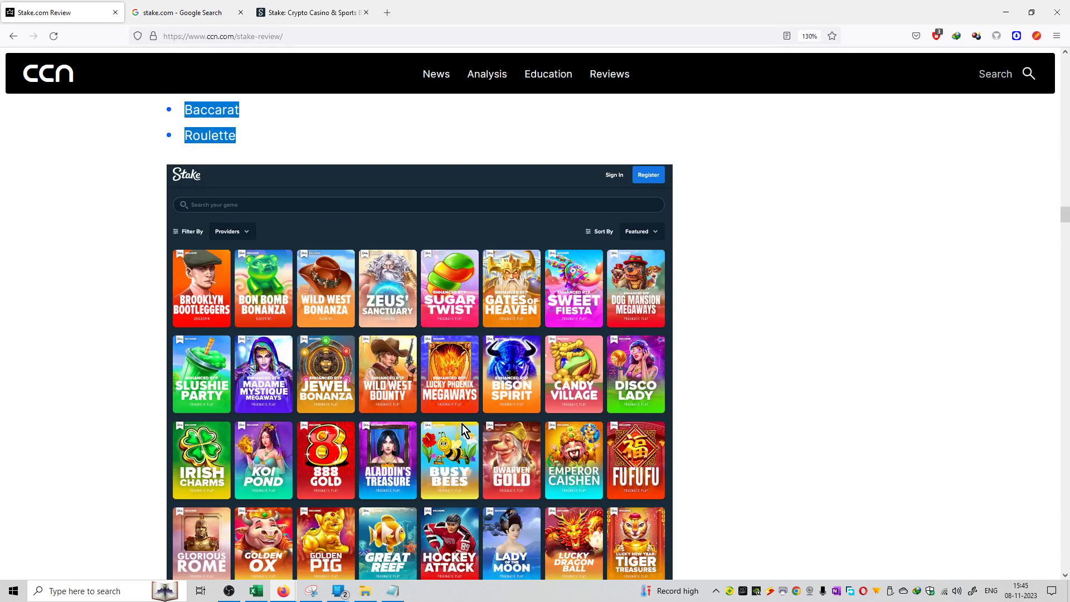
{"action": "left_click", "coordinate": [311, 13]}
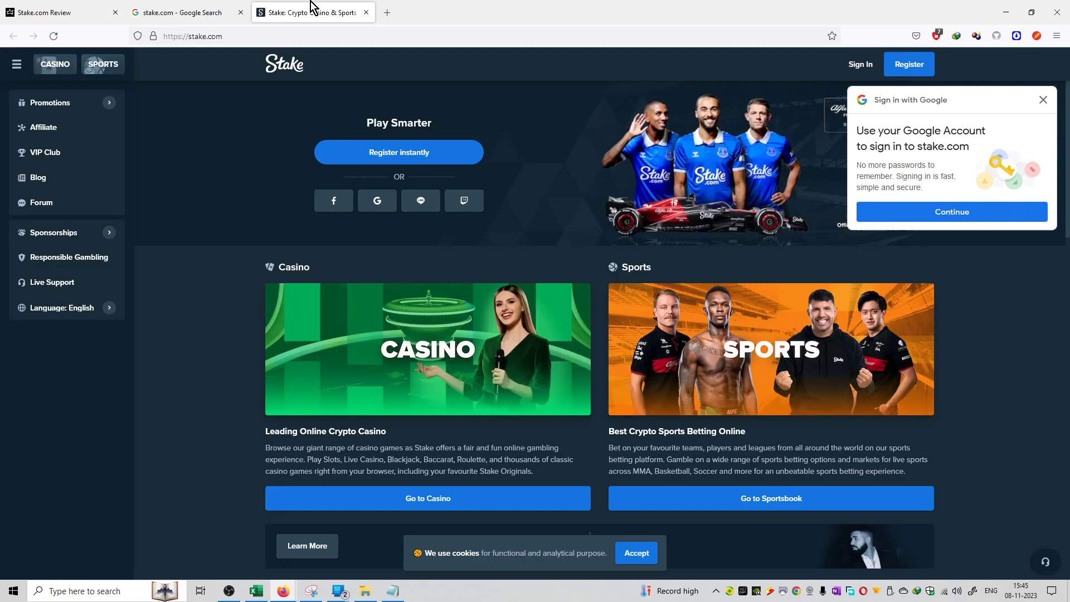
{"action": "scroll", "scroll_direction": "down", "scroll_amount": 3}
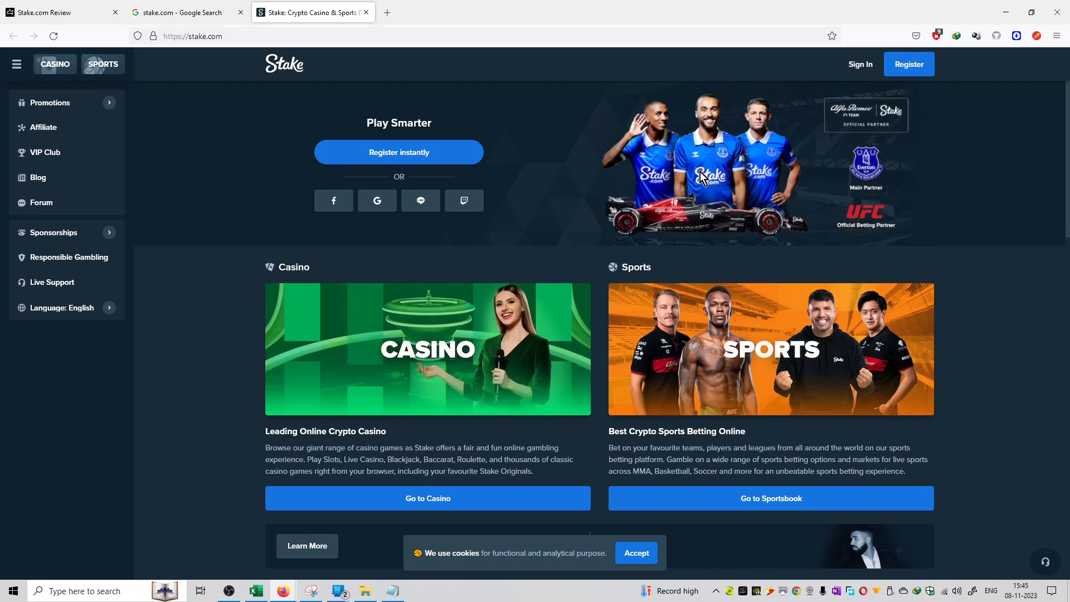
{"action": "scroll", "scroll_direction": "down", "scroll_amount": 3}
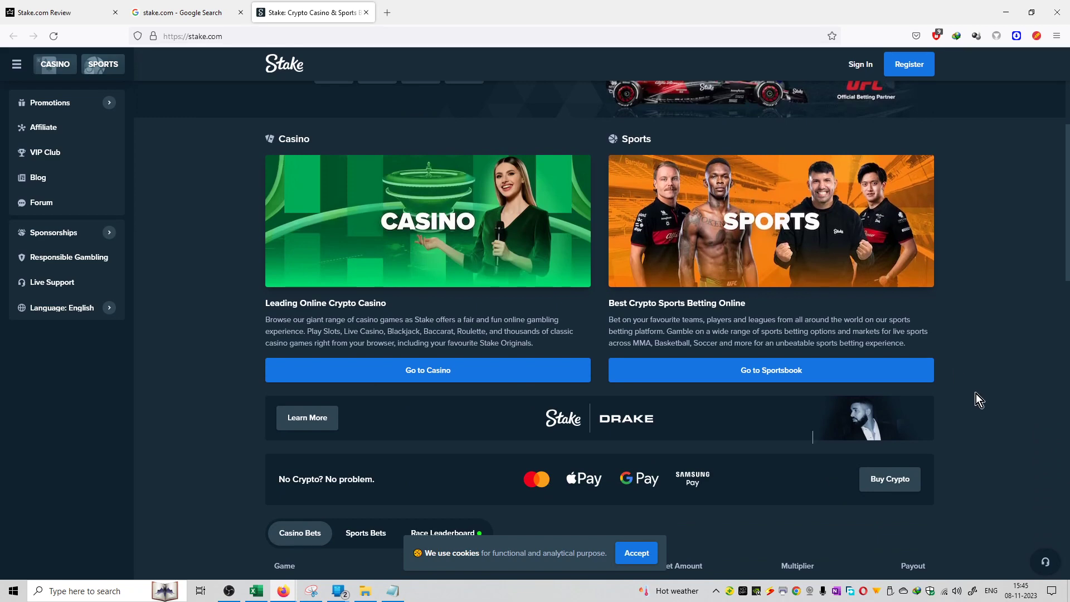
{"action": "scroll", "scroll_direction": "down", "scroll_amount": 3}
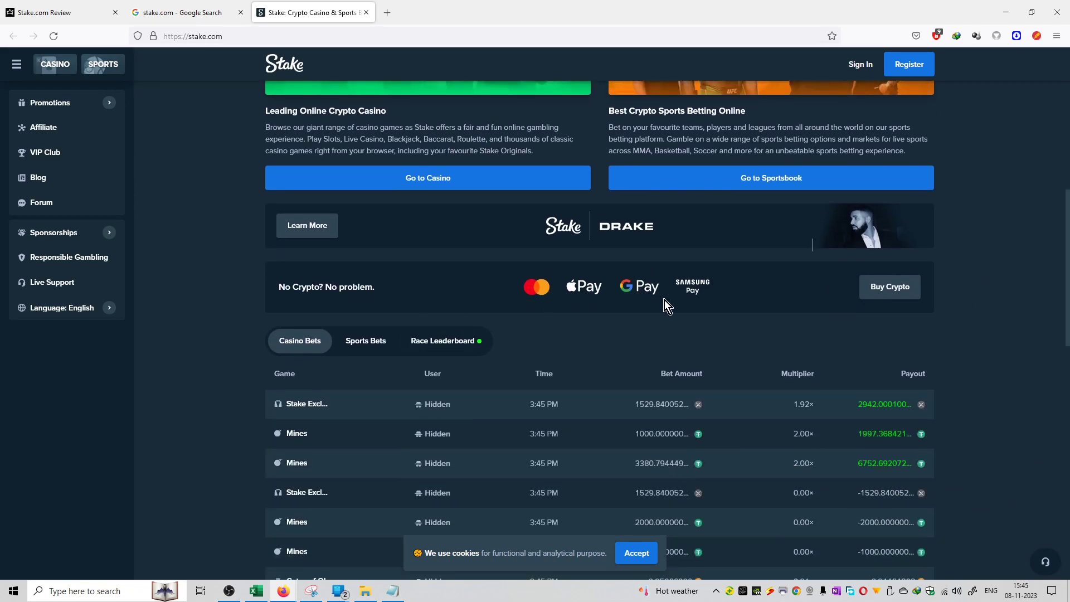
{"action": "scroll", "scroll_direction": "down", "scroll_amount": 3}
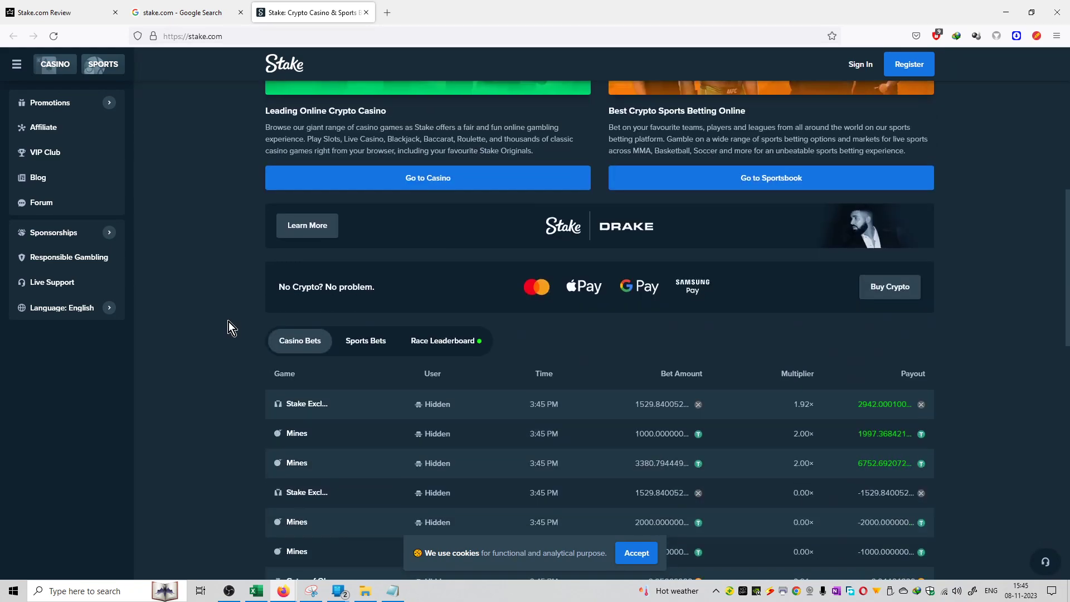
{"action": "left_click", "coordinate": [56, 12]}
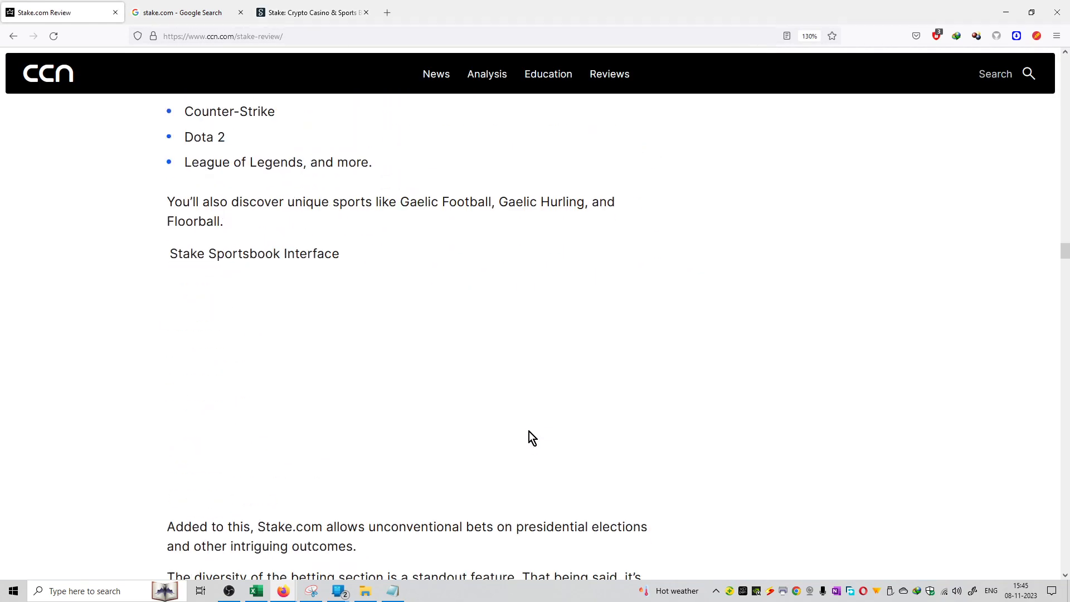
{"action": "scroll", "scroll_direction": "down", "scroll_amount": 3}
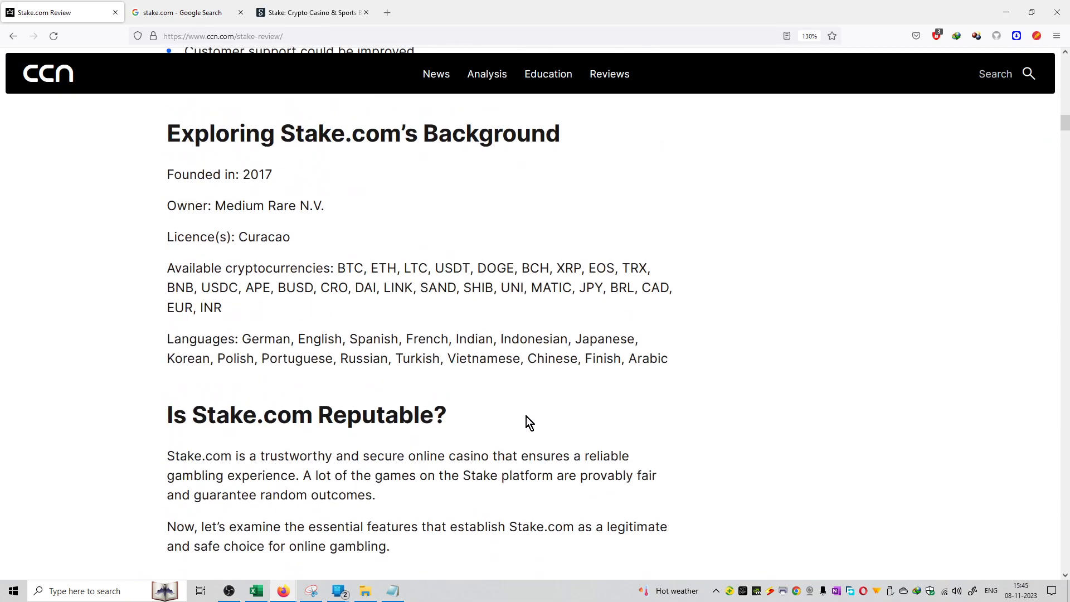